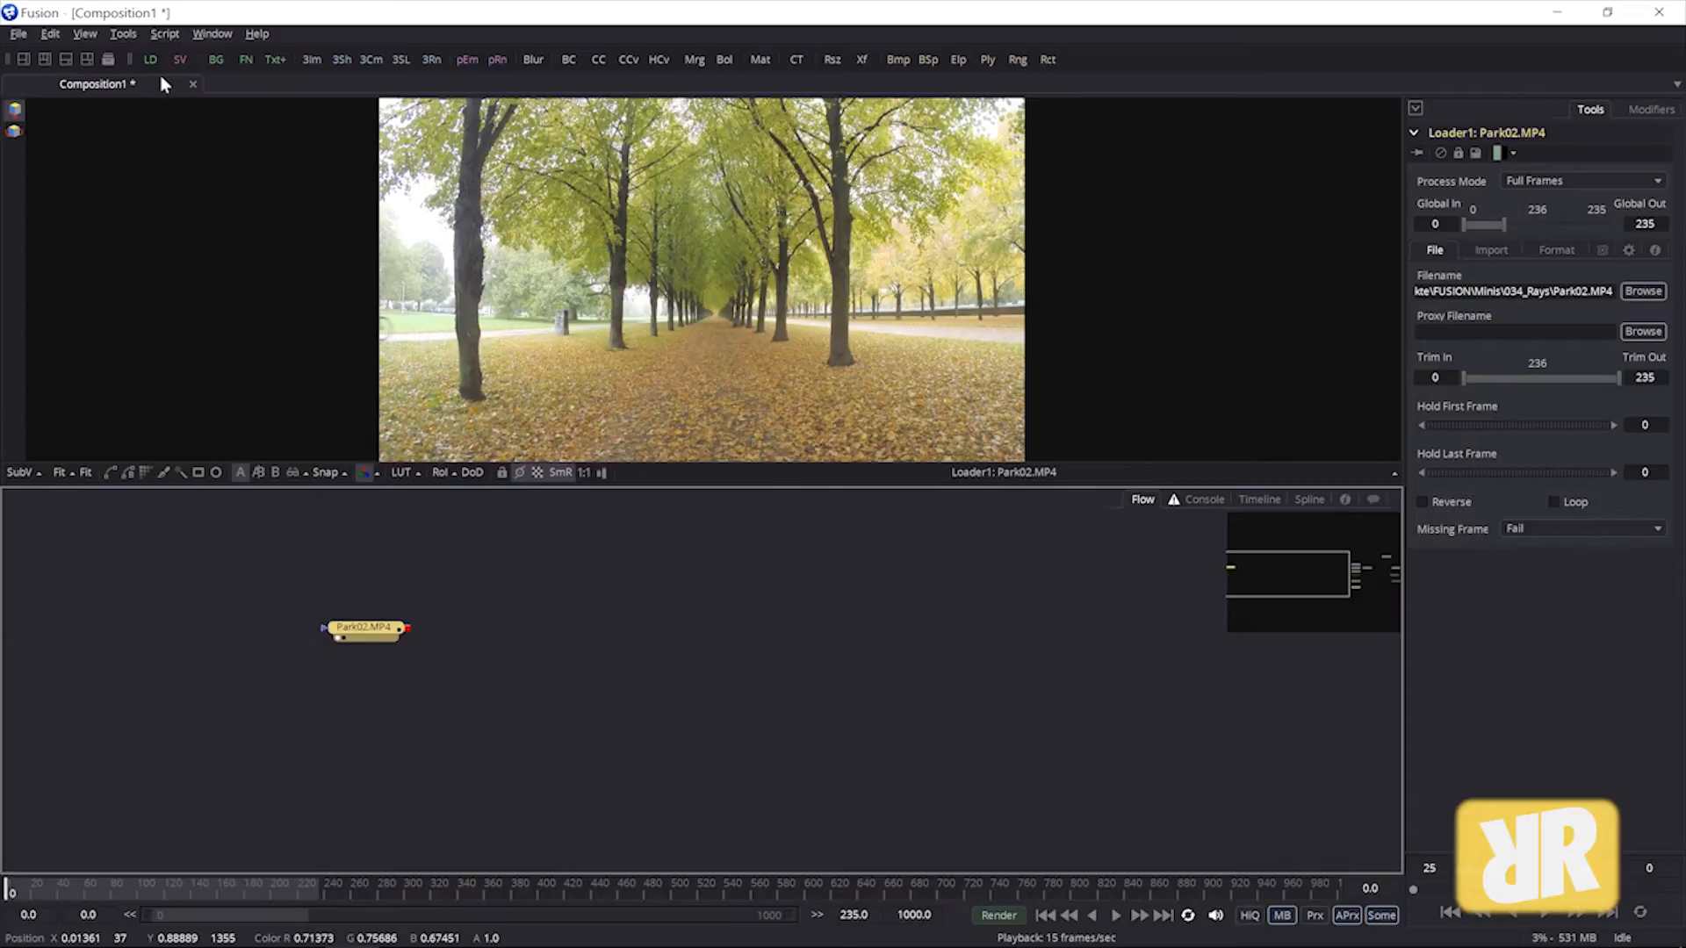
Add a Rays effect from Tools > Effect after the Park02.MP4 loader.
click(123, 33)
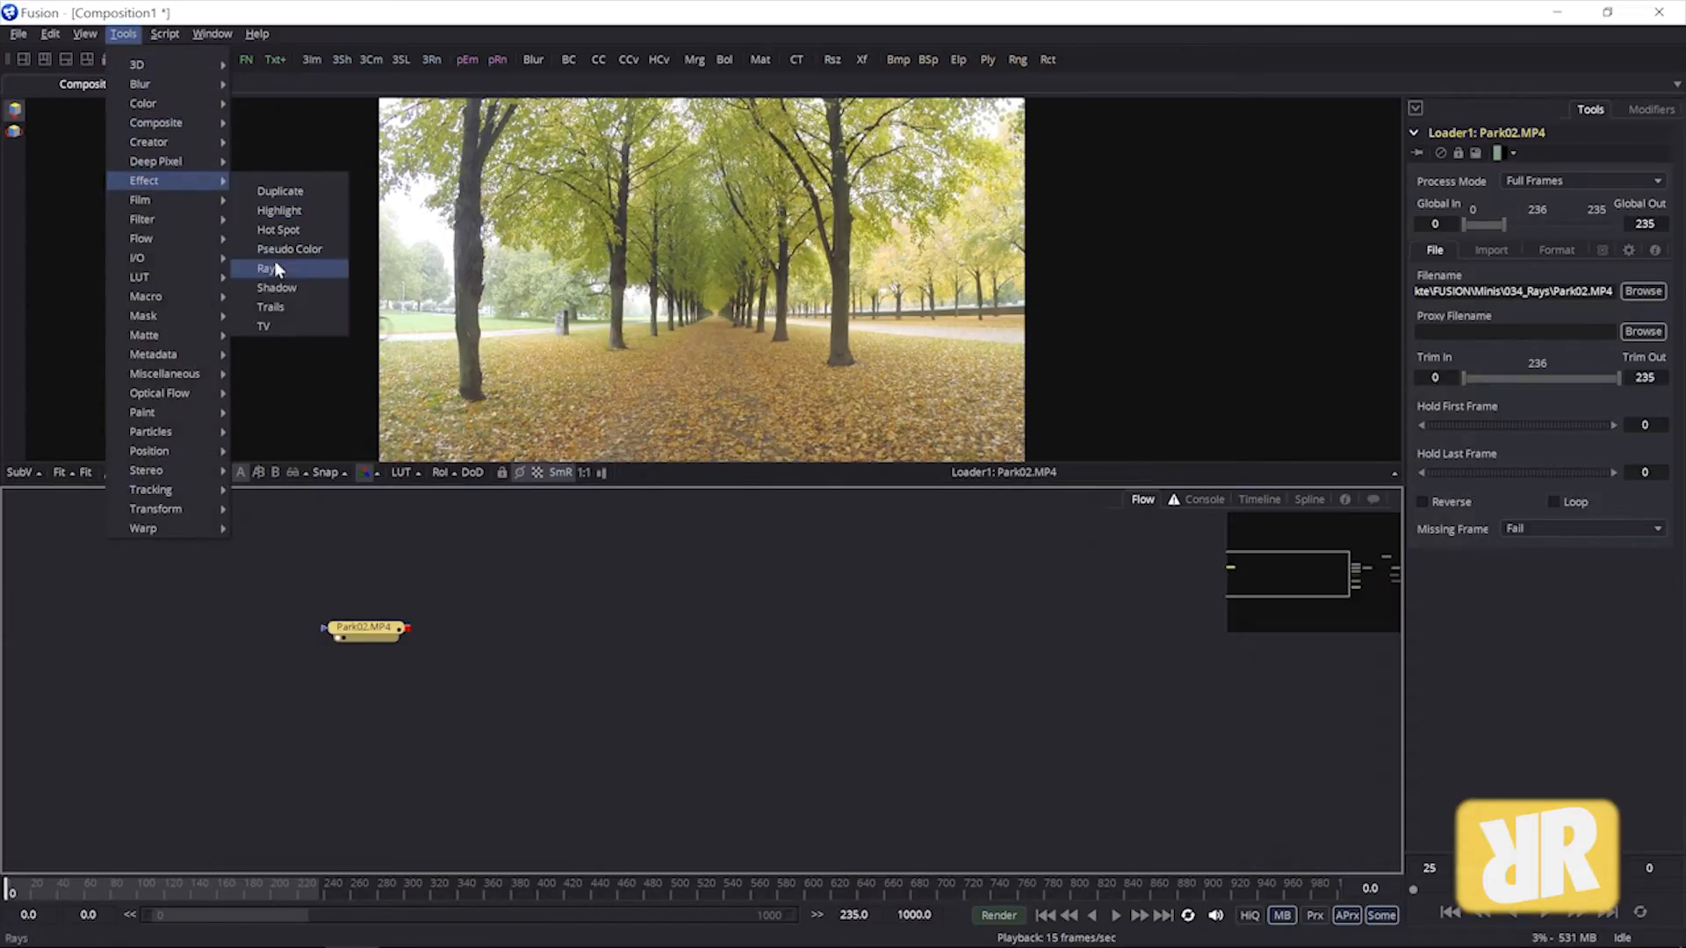
click(266, 267)
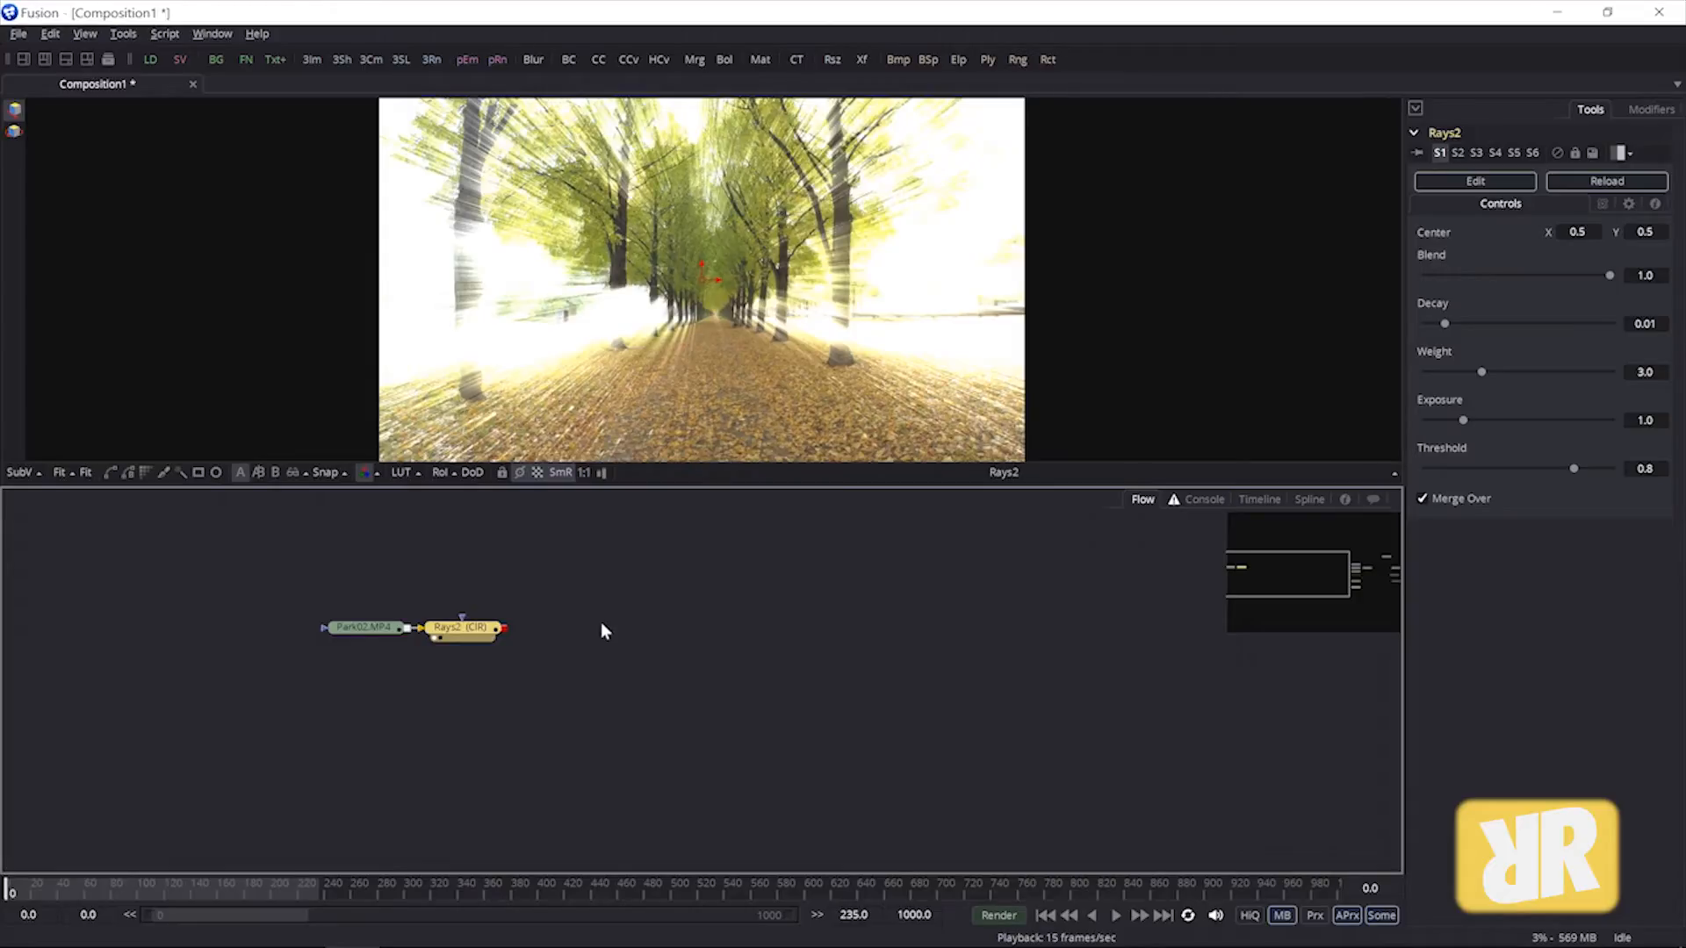
Set Rays blend to about 0.12, threshold to about 0.95, and move the centre toward the right trees.
drag(1609, 274, 1579, 275)
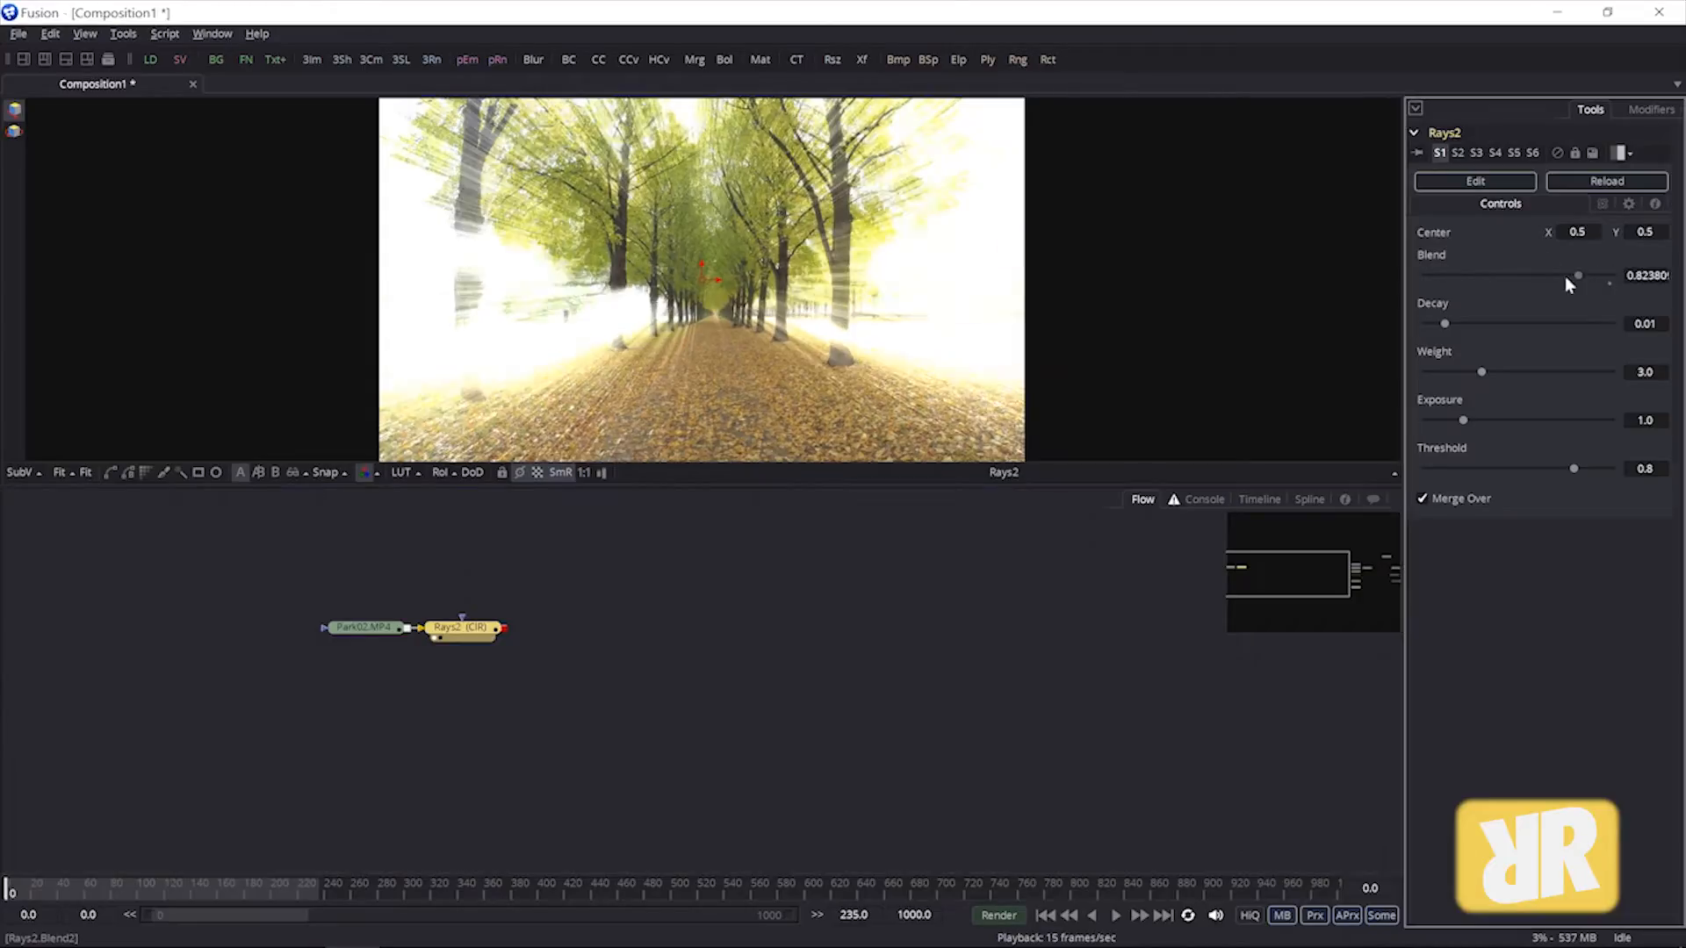
drag(1575, 274, 1450, 274)
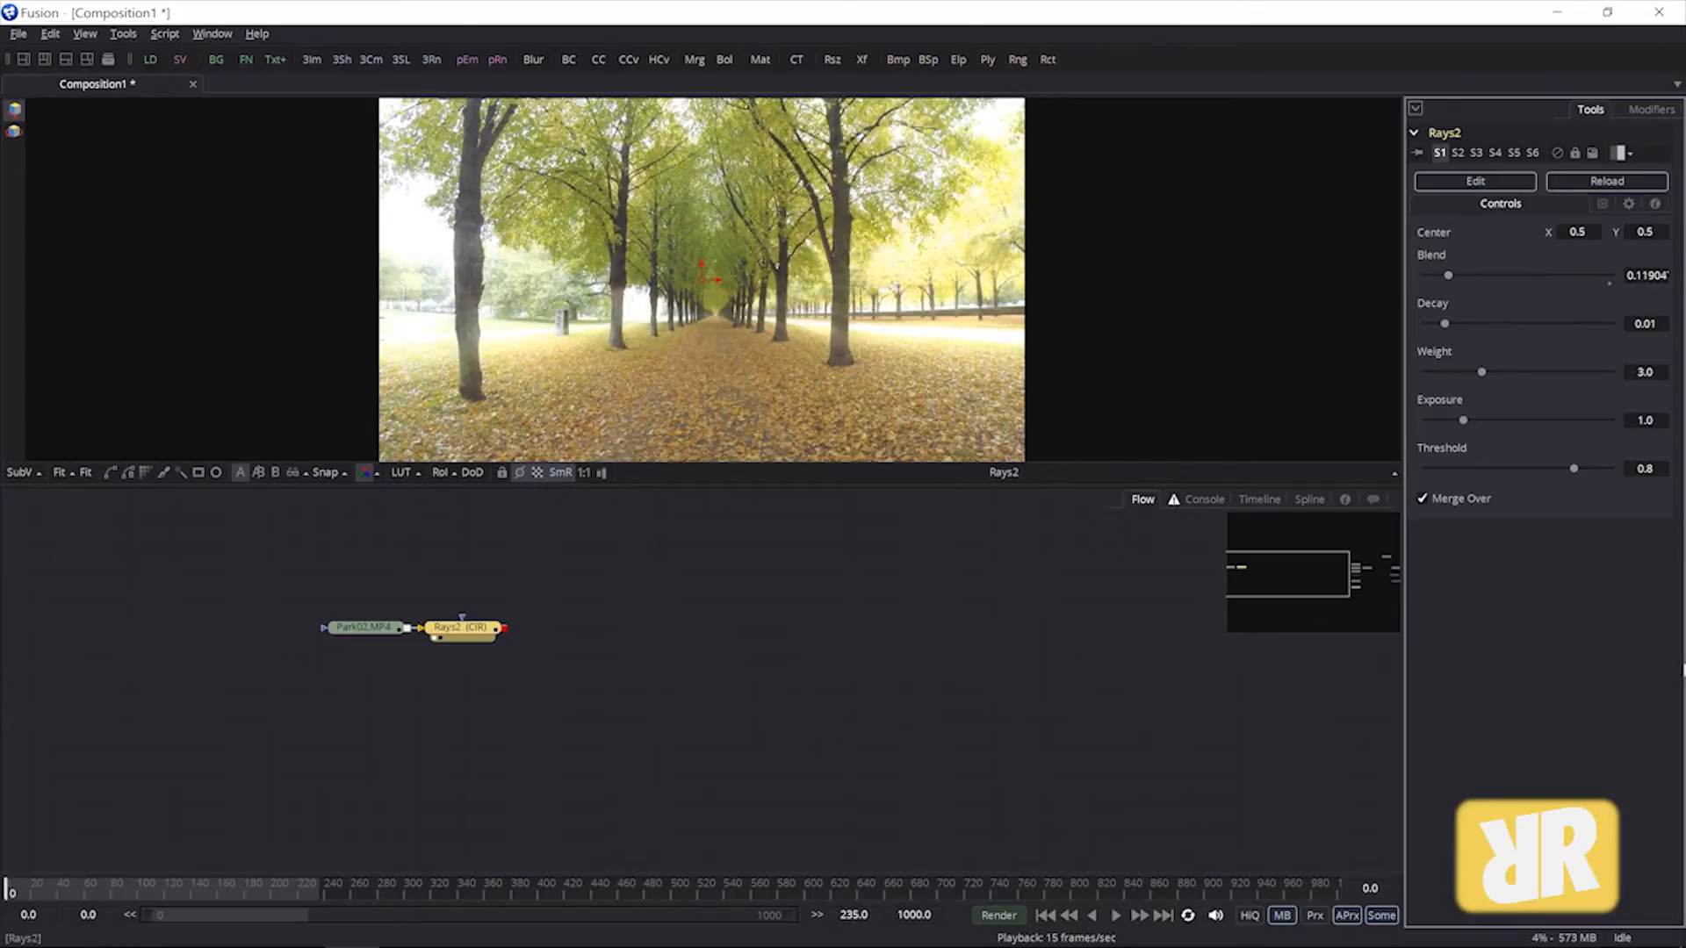
drag(1575, 468, 1591, 468)
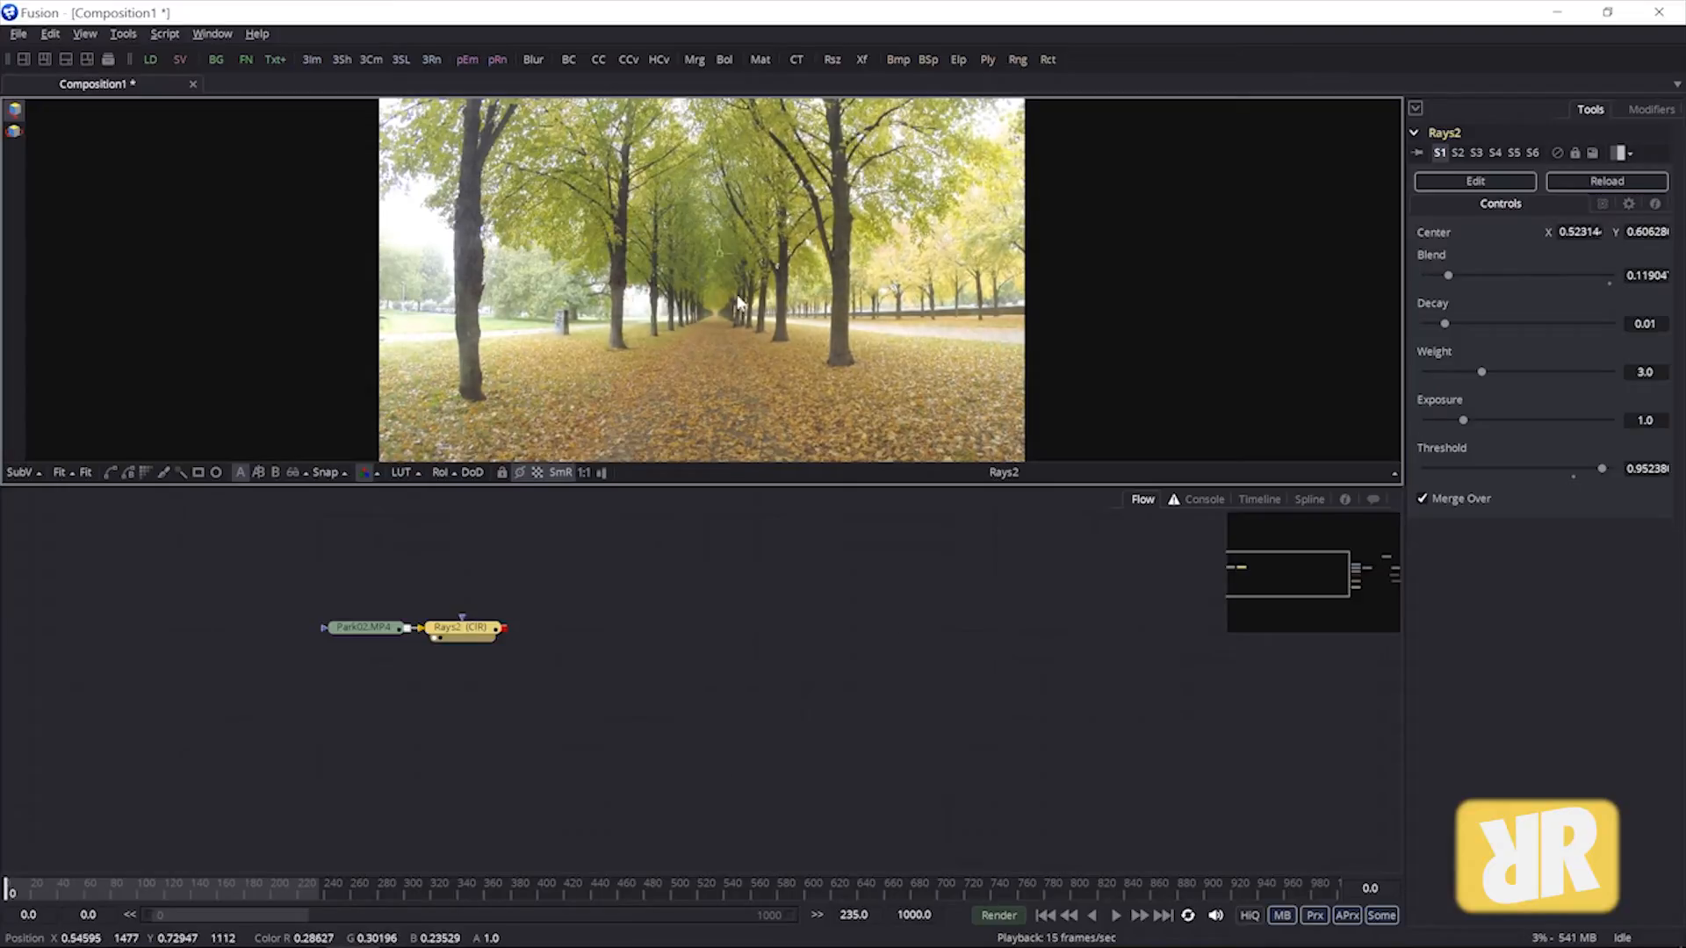
drag(734, 302, 575, 235)
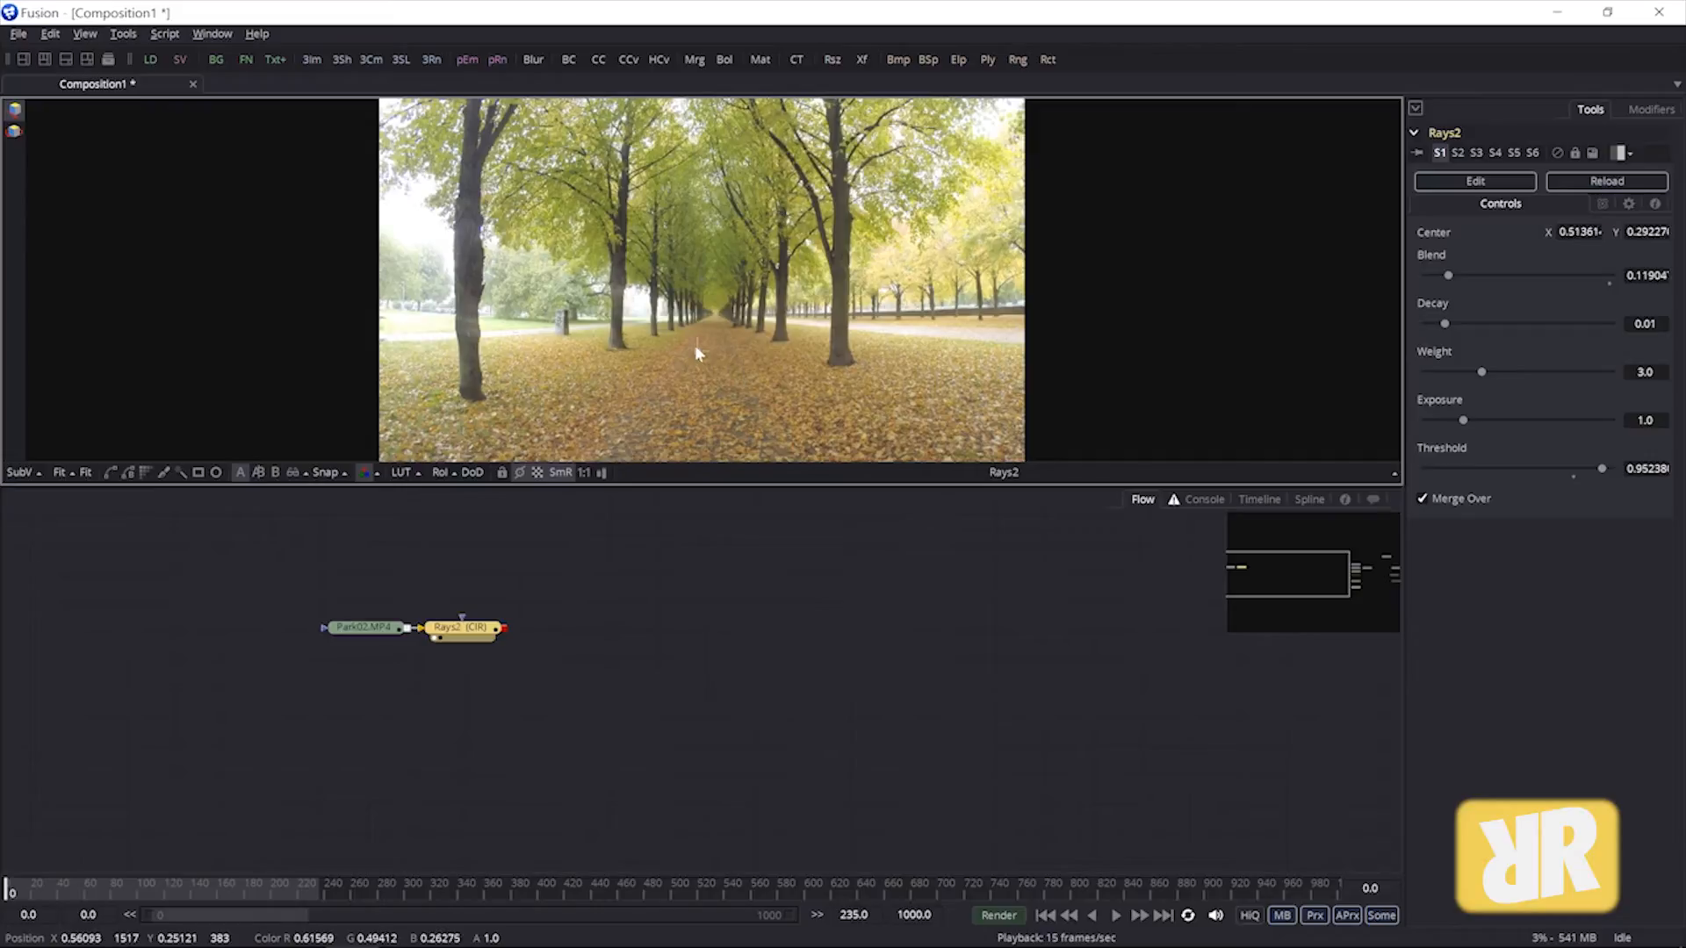
drag(695, 354, 833, 285)
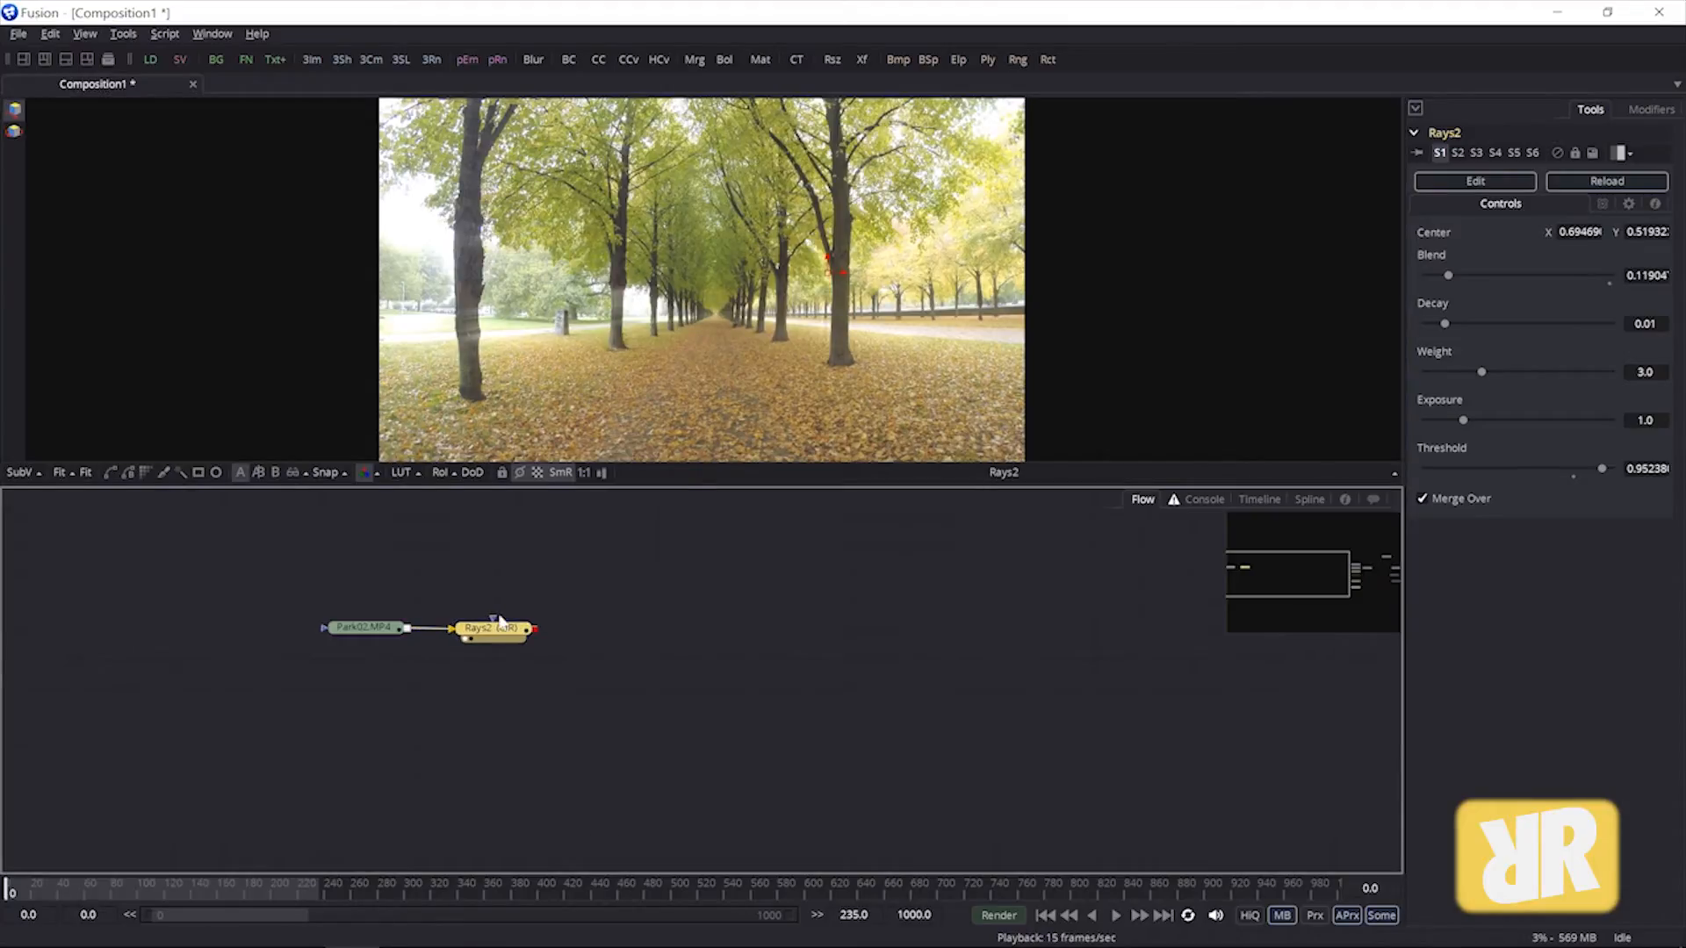
mouse_move(304, 568)
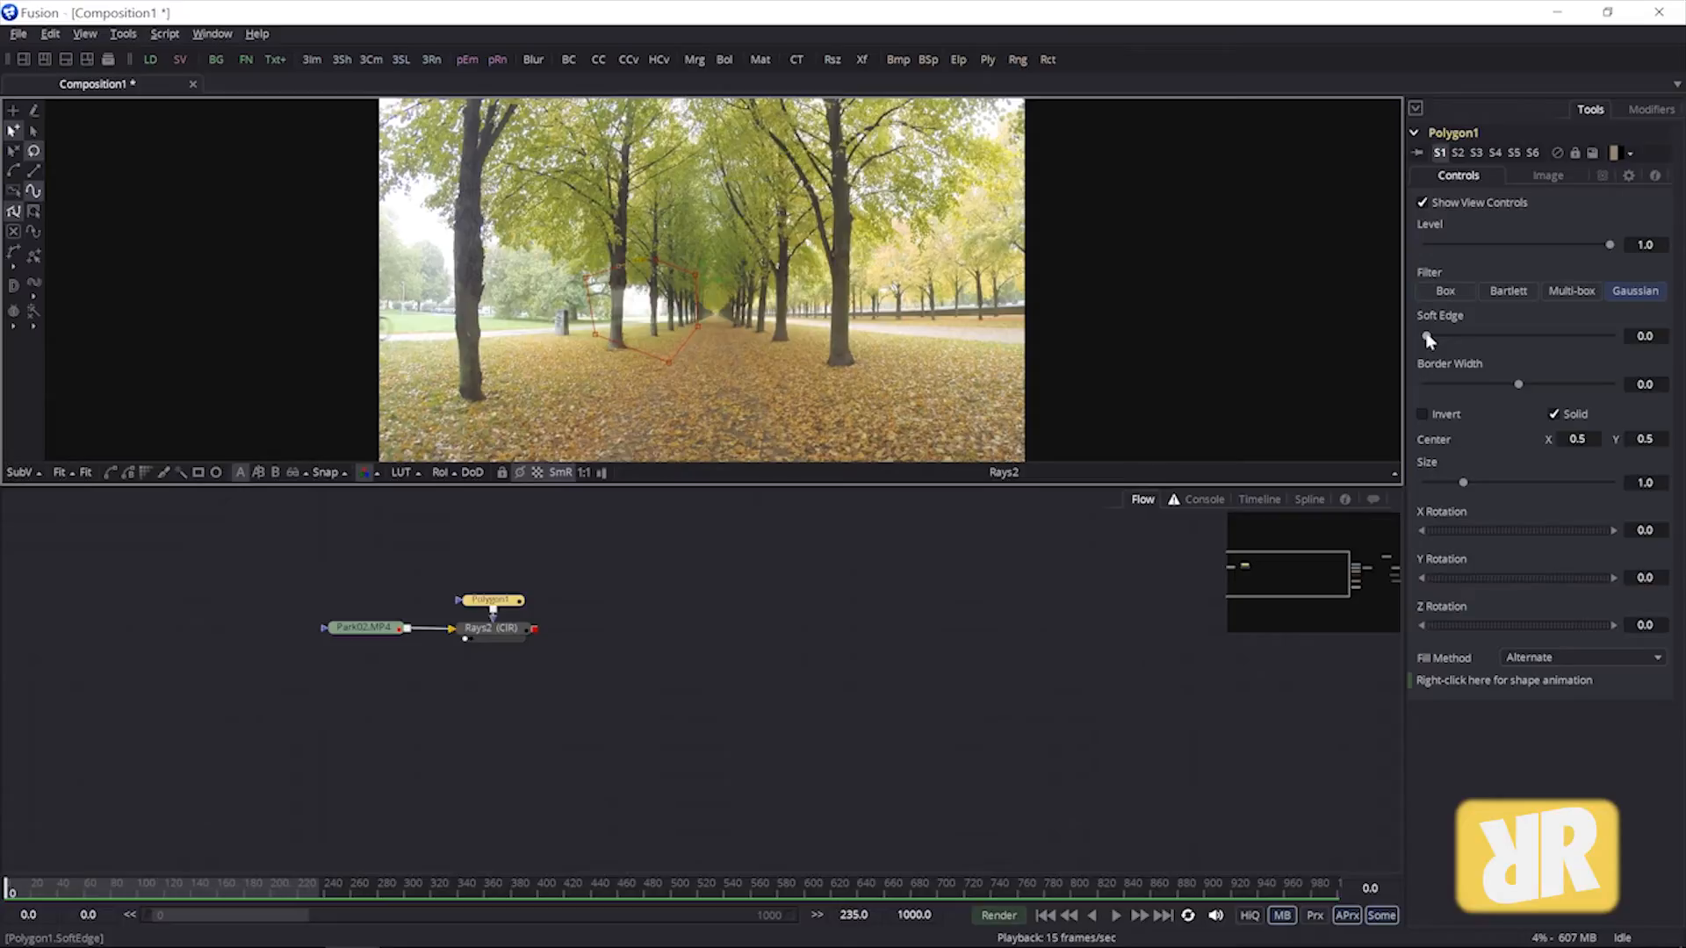
Soften the edge of the polygon mask limiting the rays.
drag(1427, 339, 1491, 339)
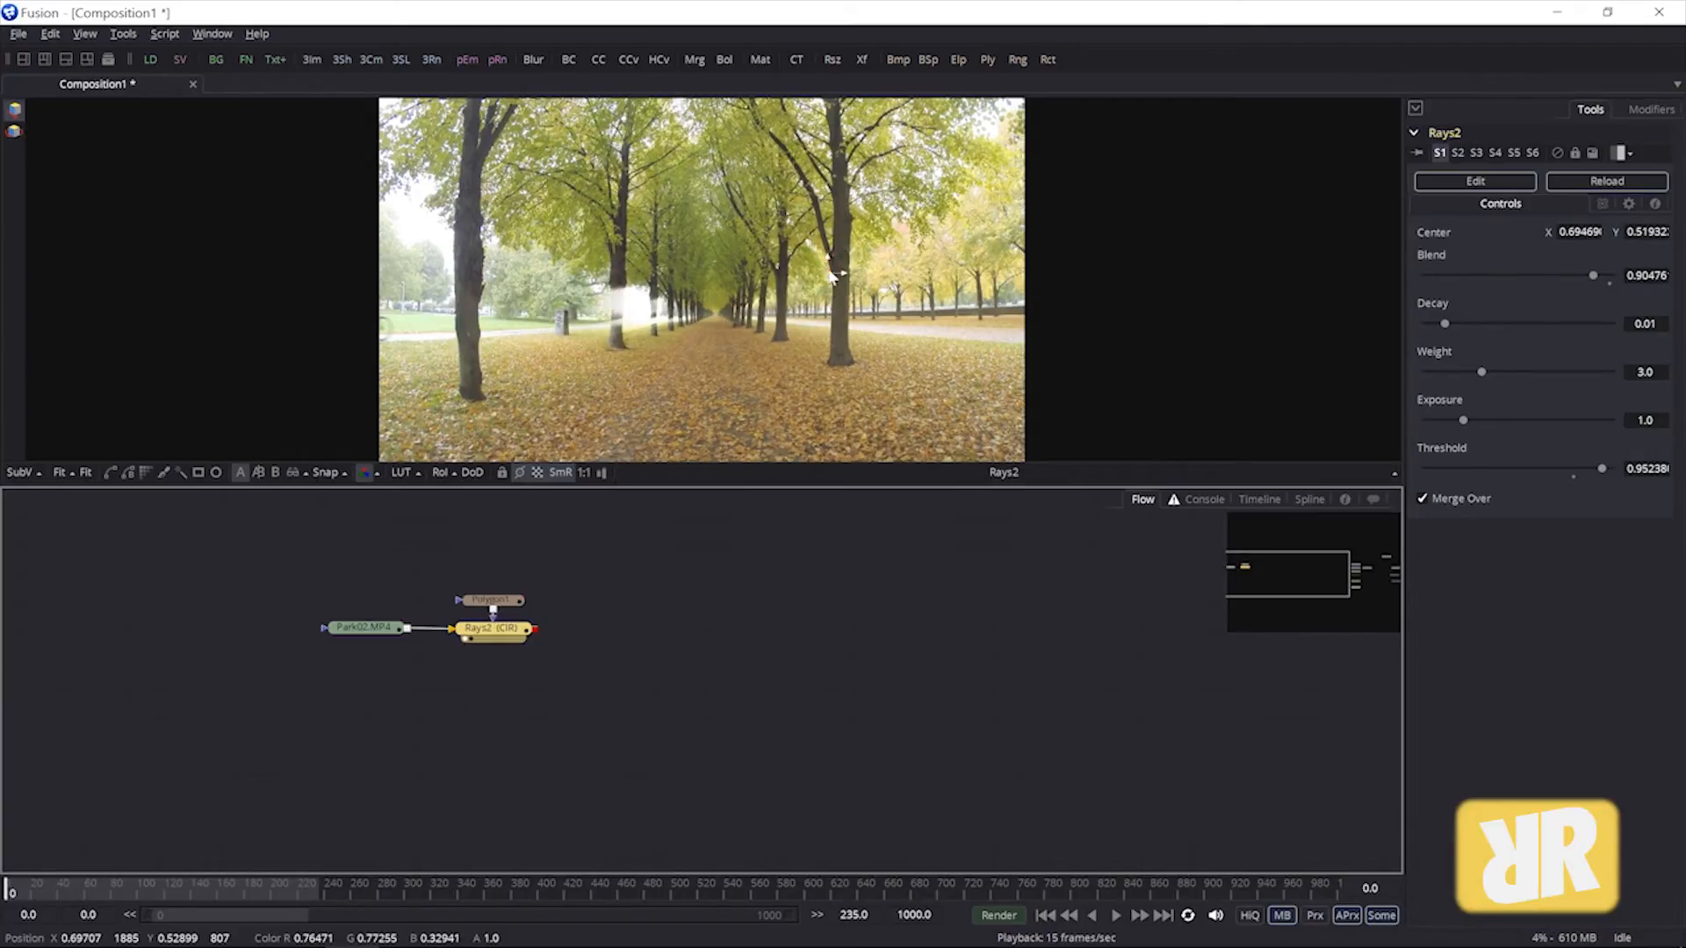
Drag the Rays centre toward the upper left, then down to the right of the path.
drag(838, 274, 675, 238)
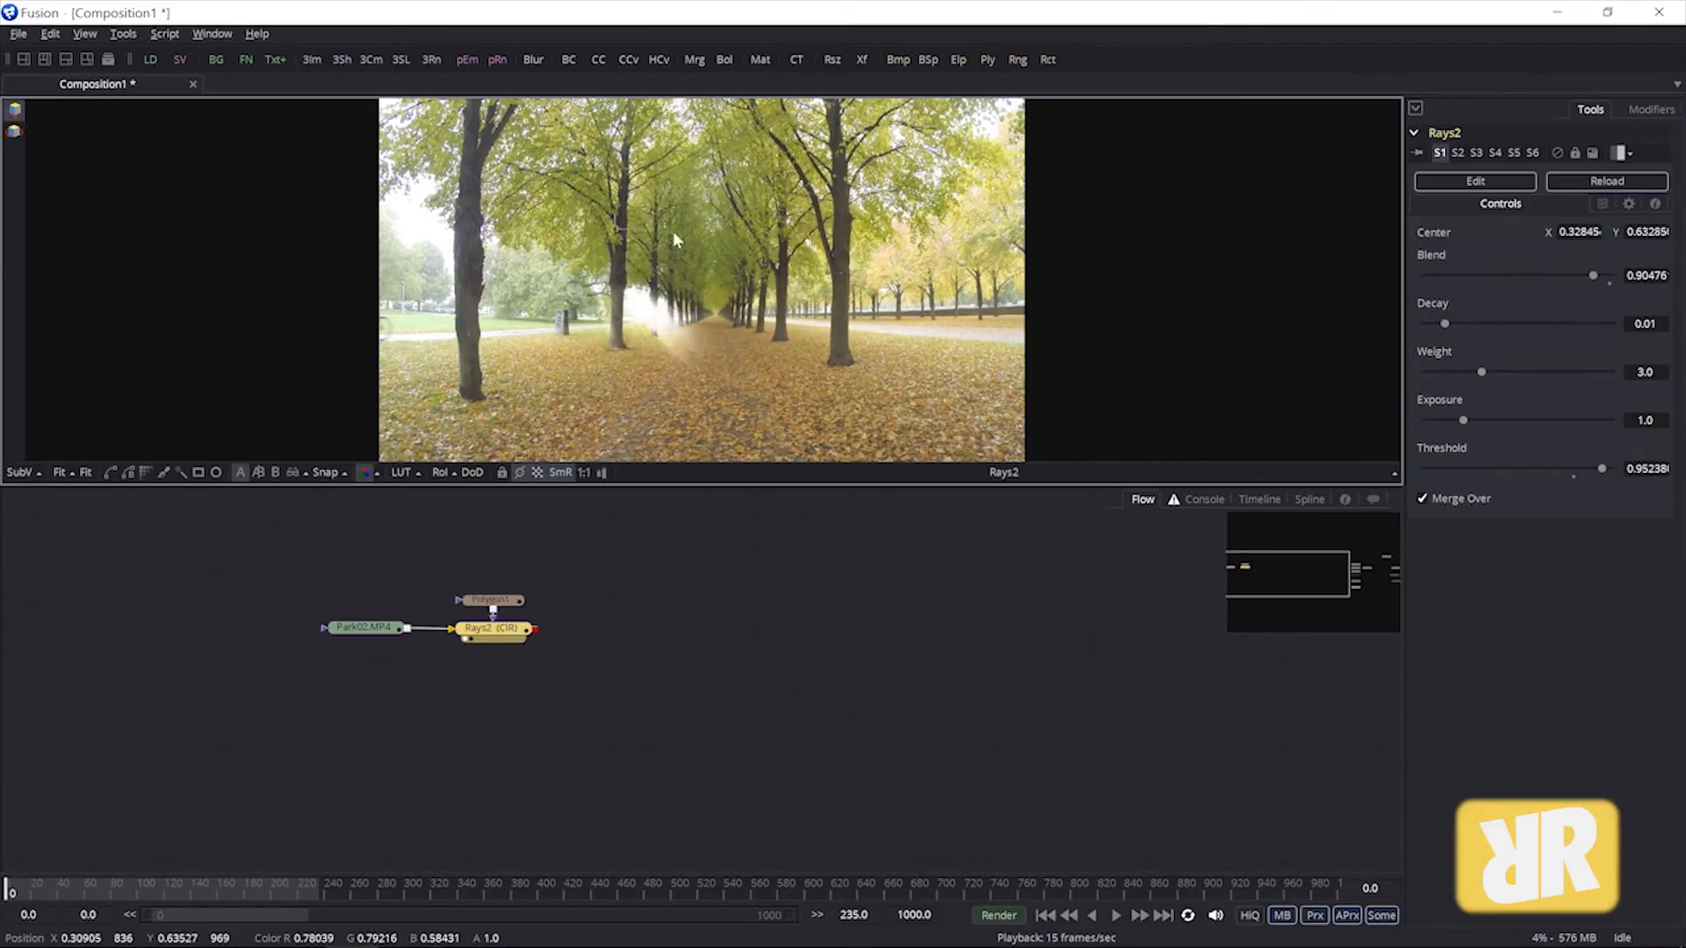
drag(675, 238, 640, 360)
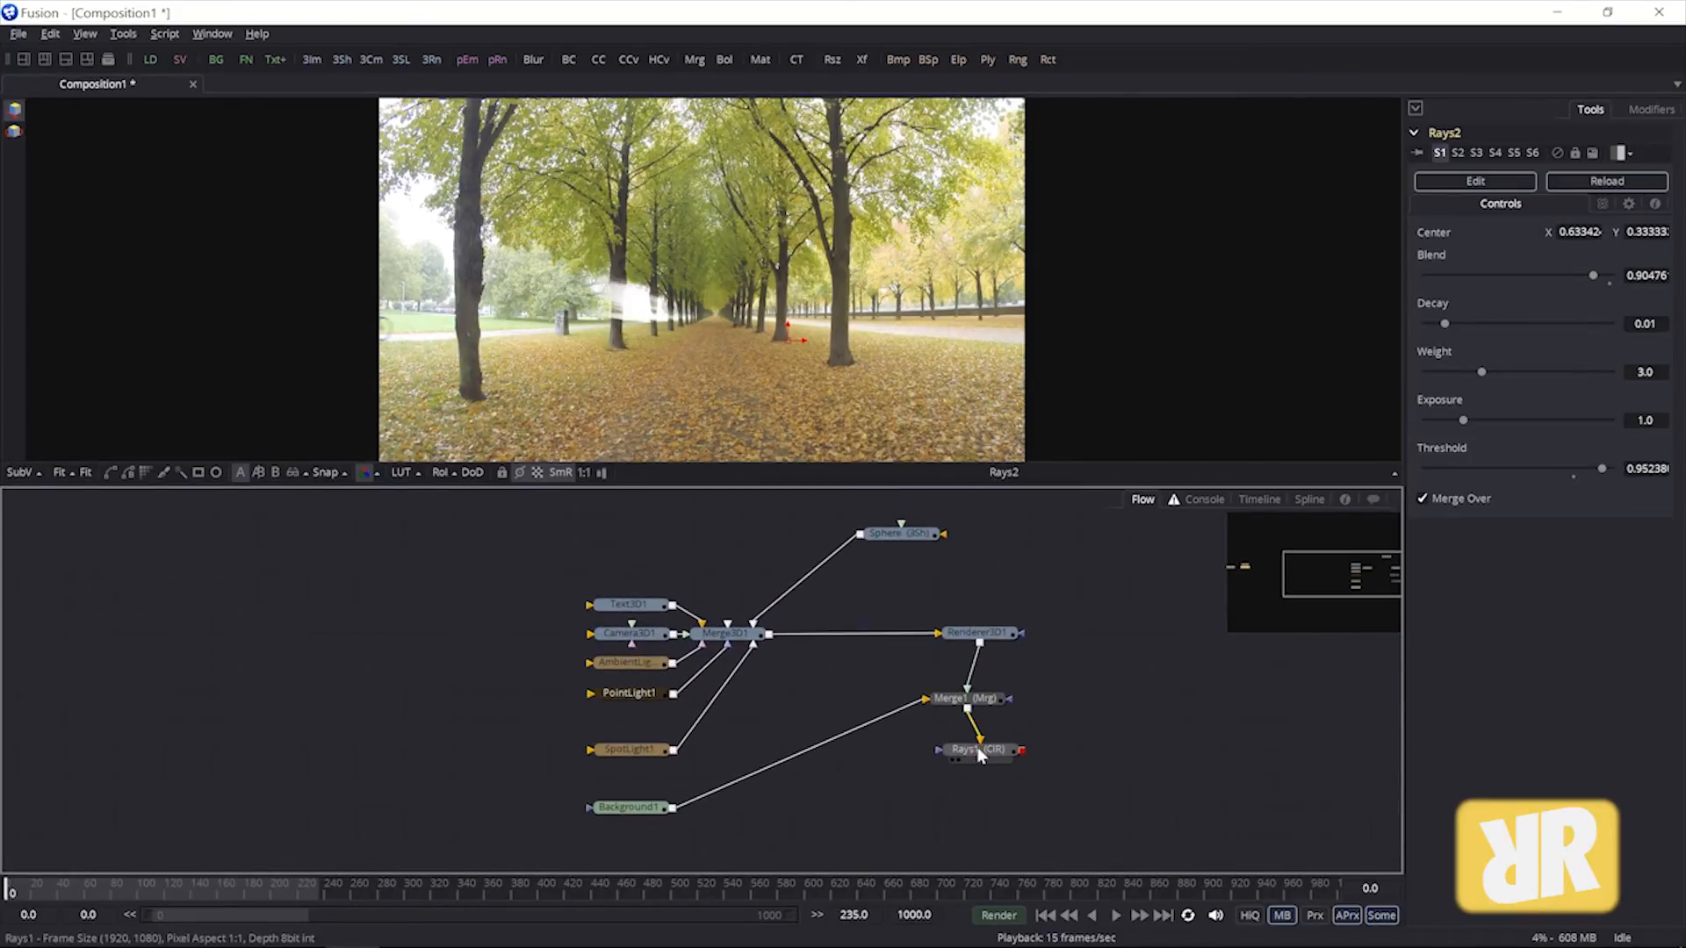
View the Rays1 result of the 3D text scene and select the Sphere node.
click(973, 749)
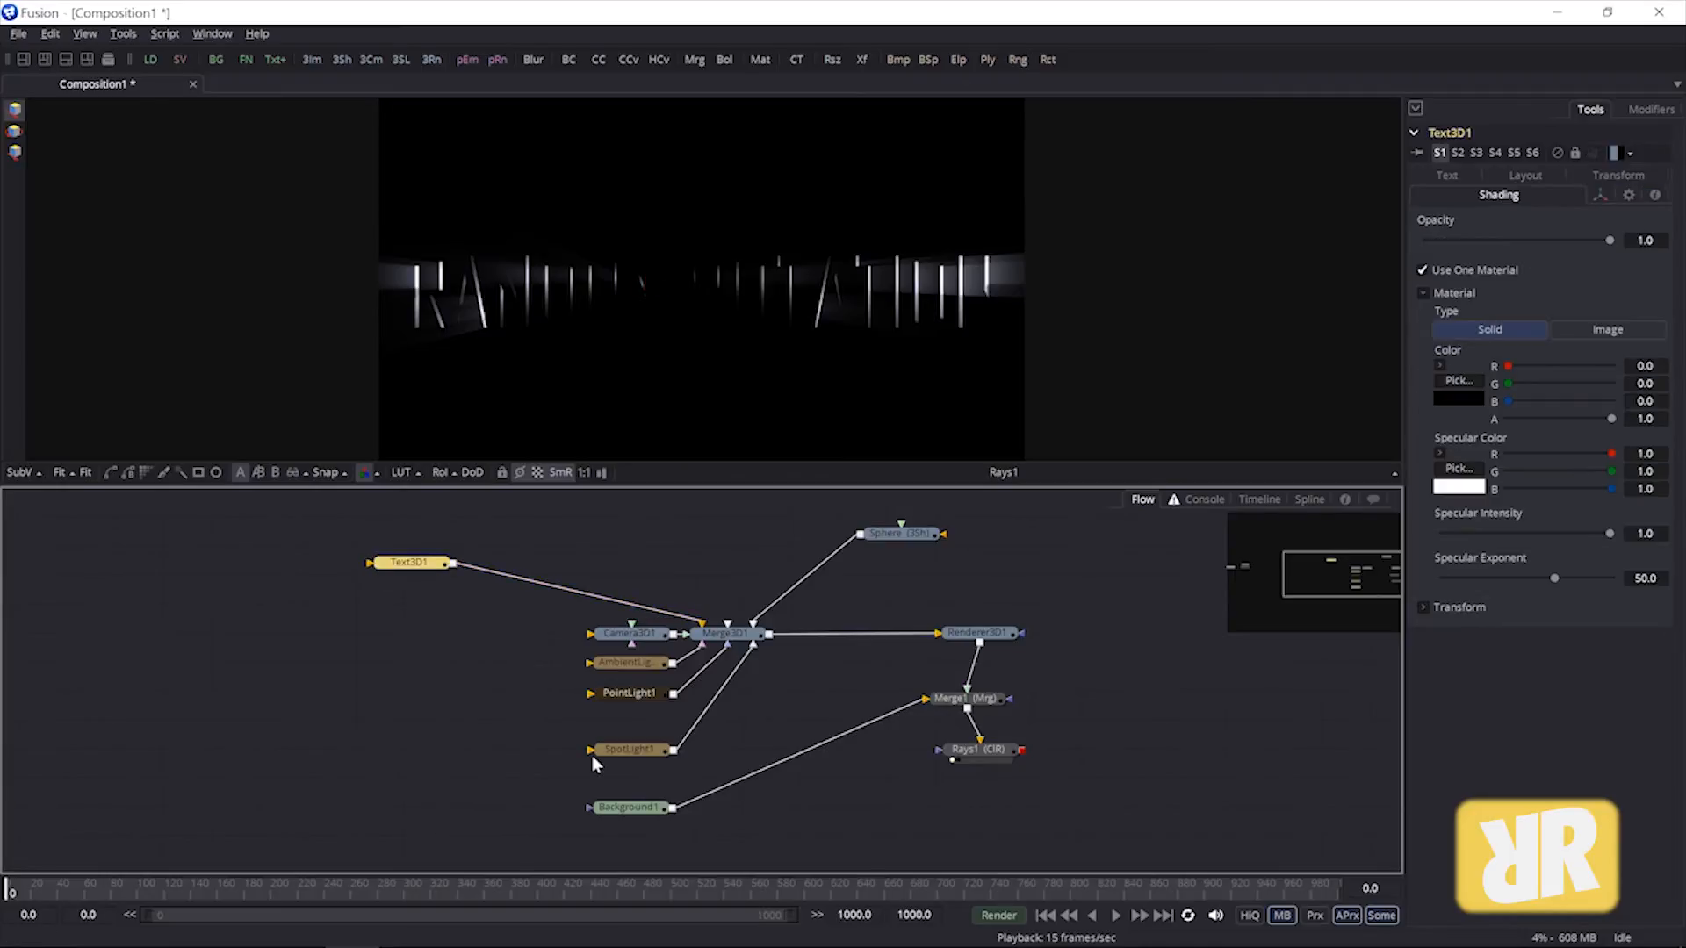
mouse_move(605, 643)
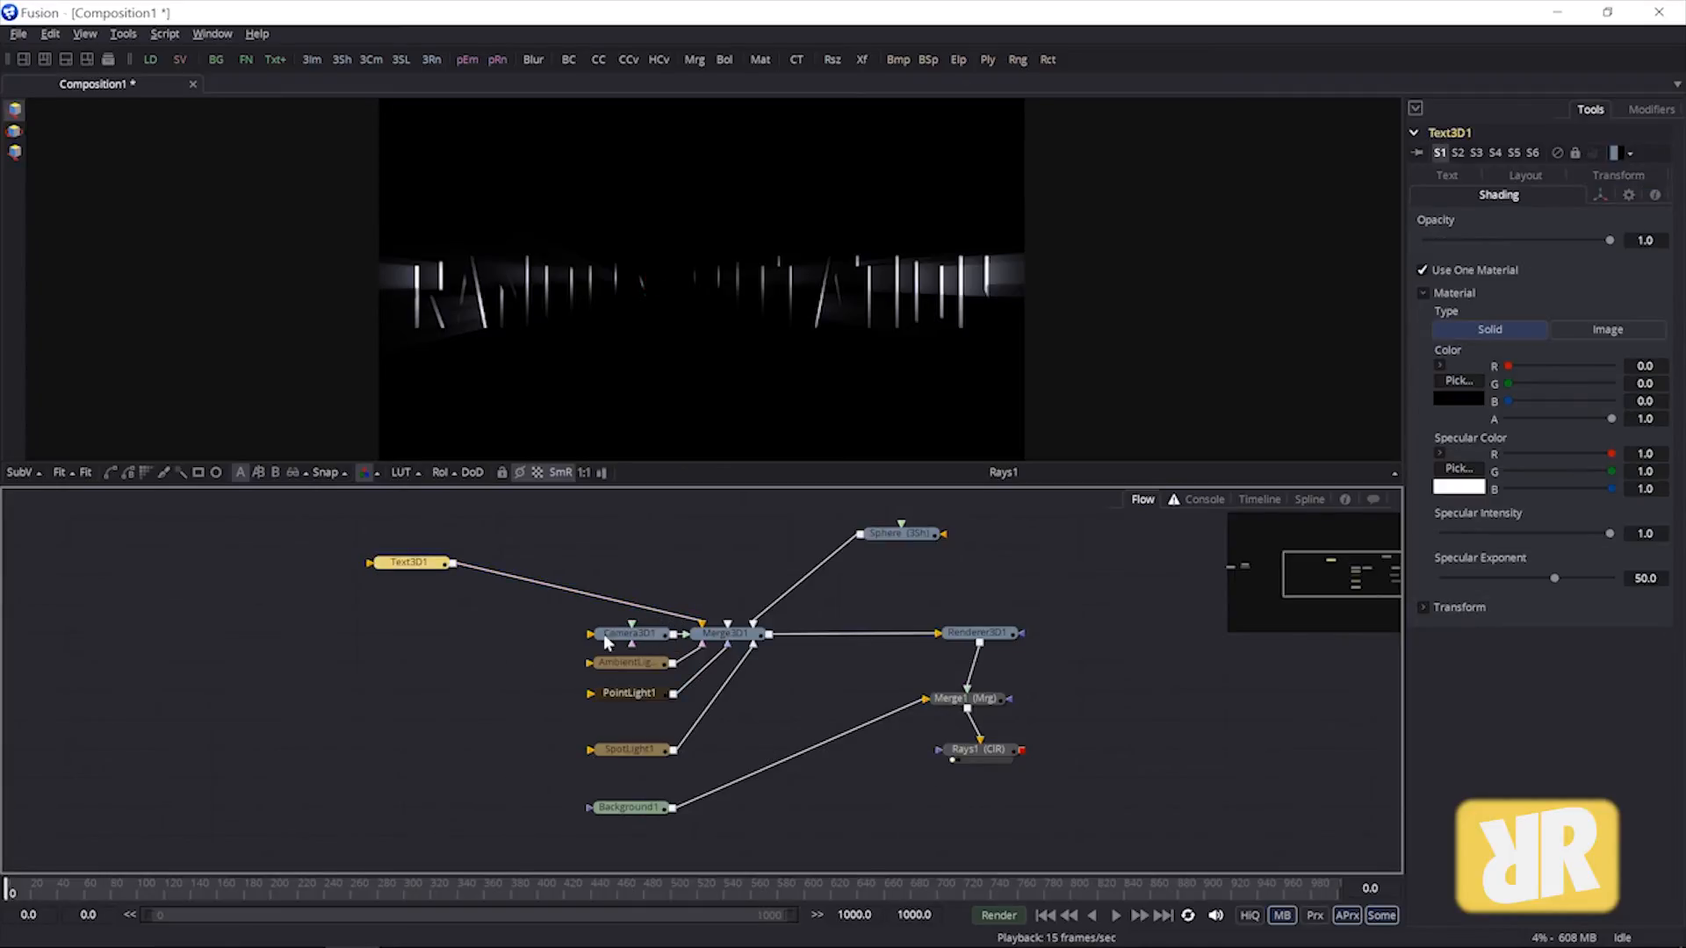
click(899, 533)
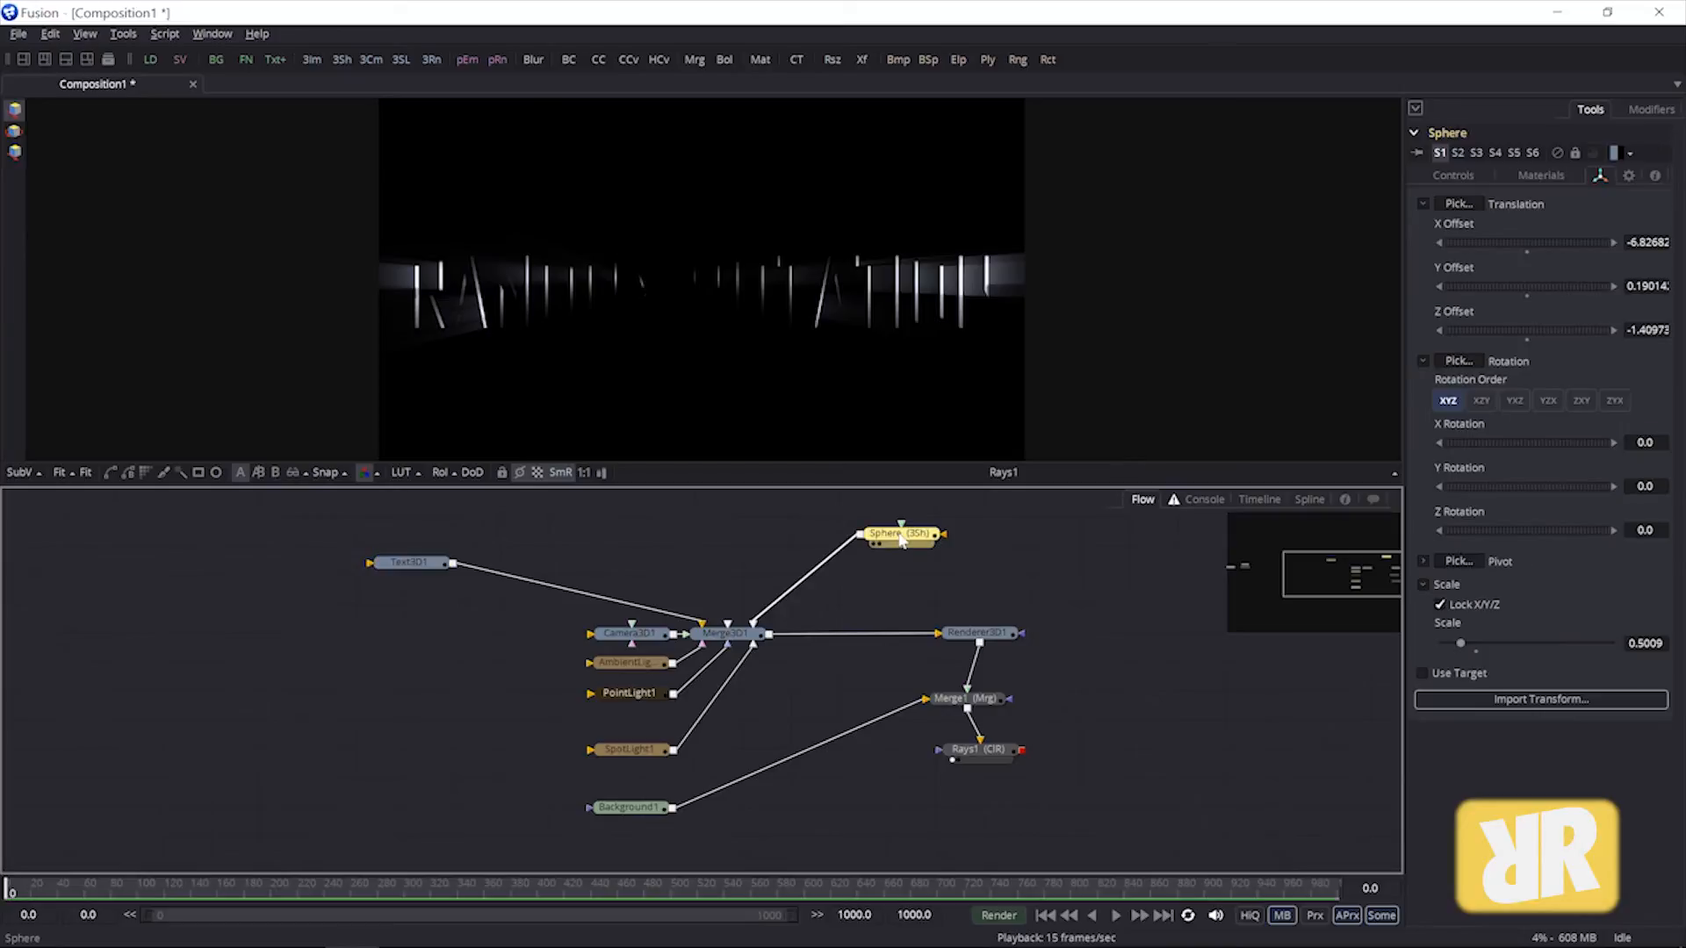
mouse_move(937, 580)
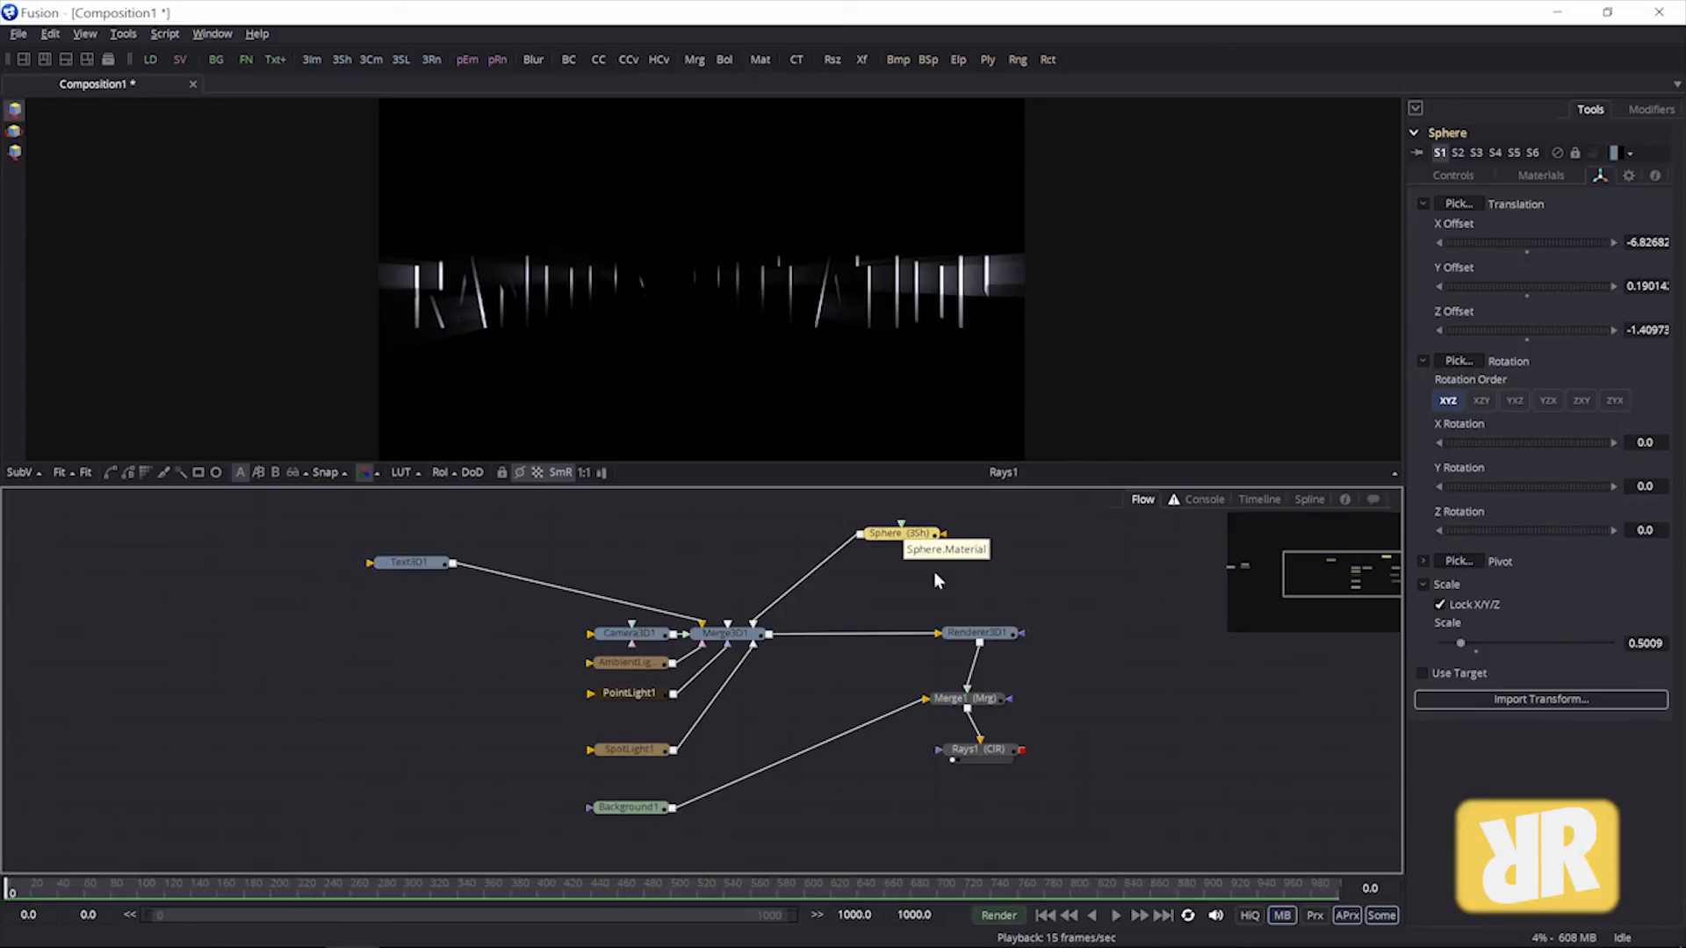
mouse_move(1464, 243)
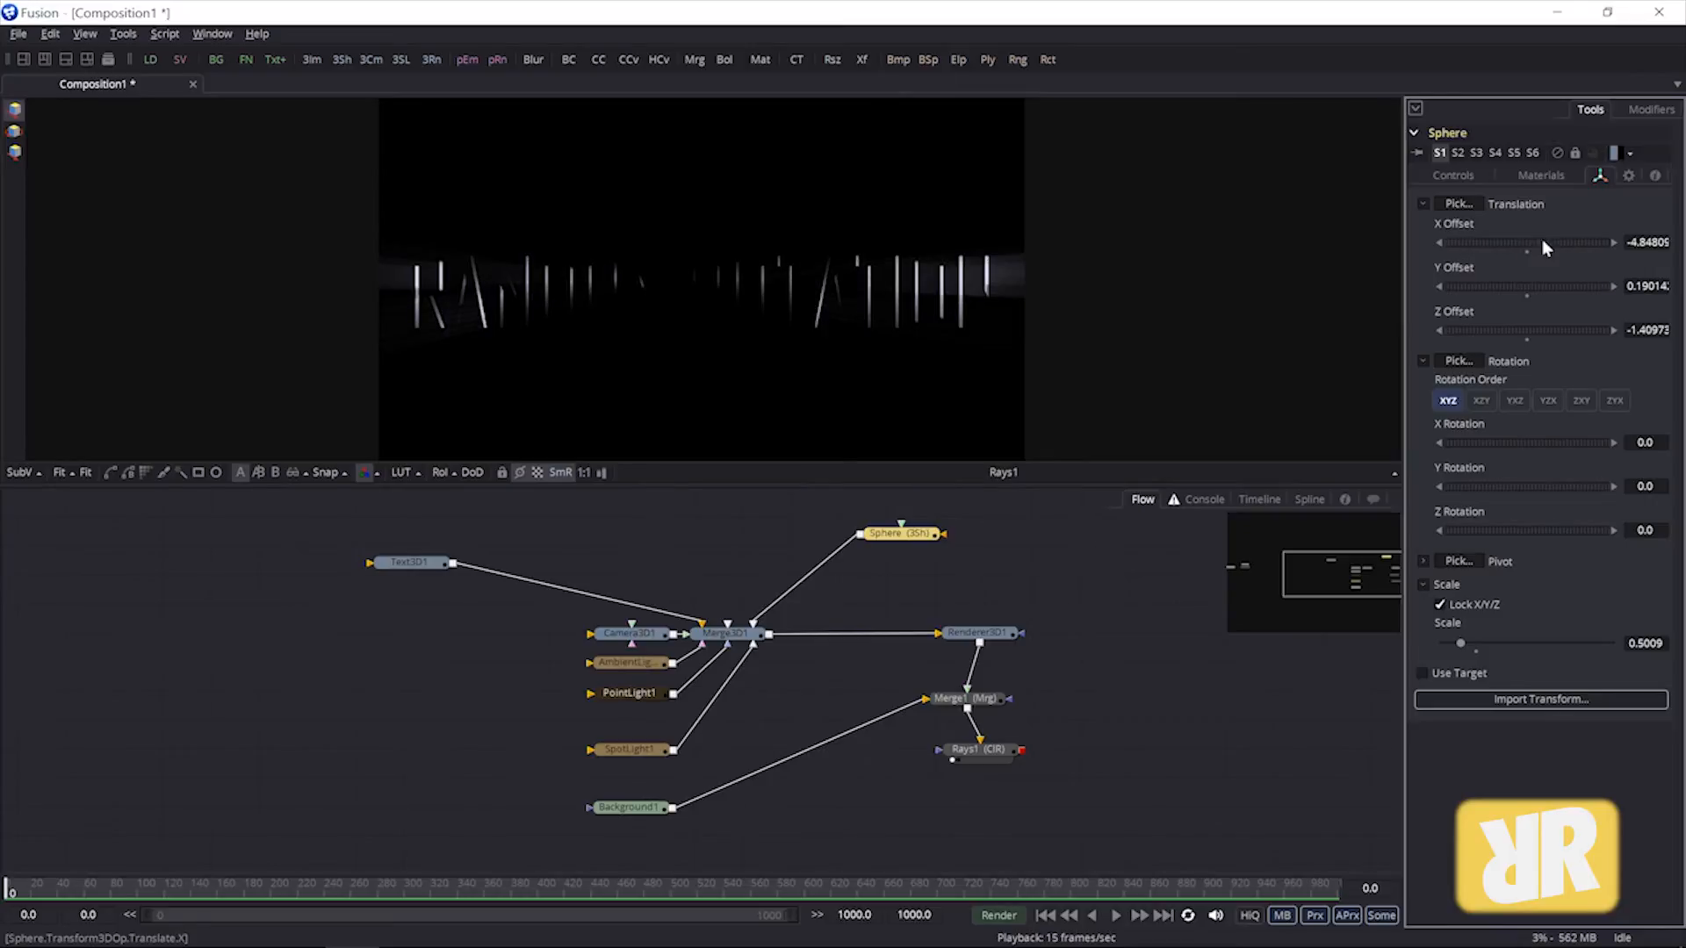
Slide the Sphere's Translation X Offset toward the text, then past its right end near 3.4.
drag(1553, 242, 1489, 242)
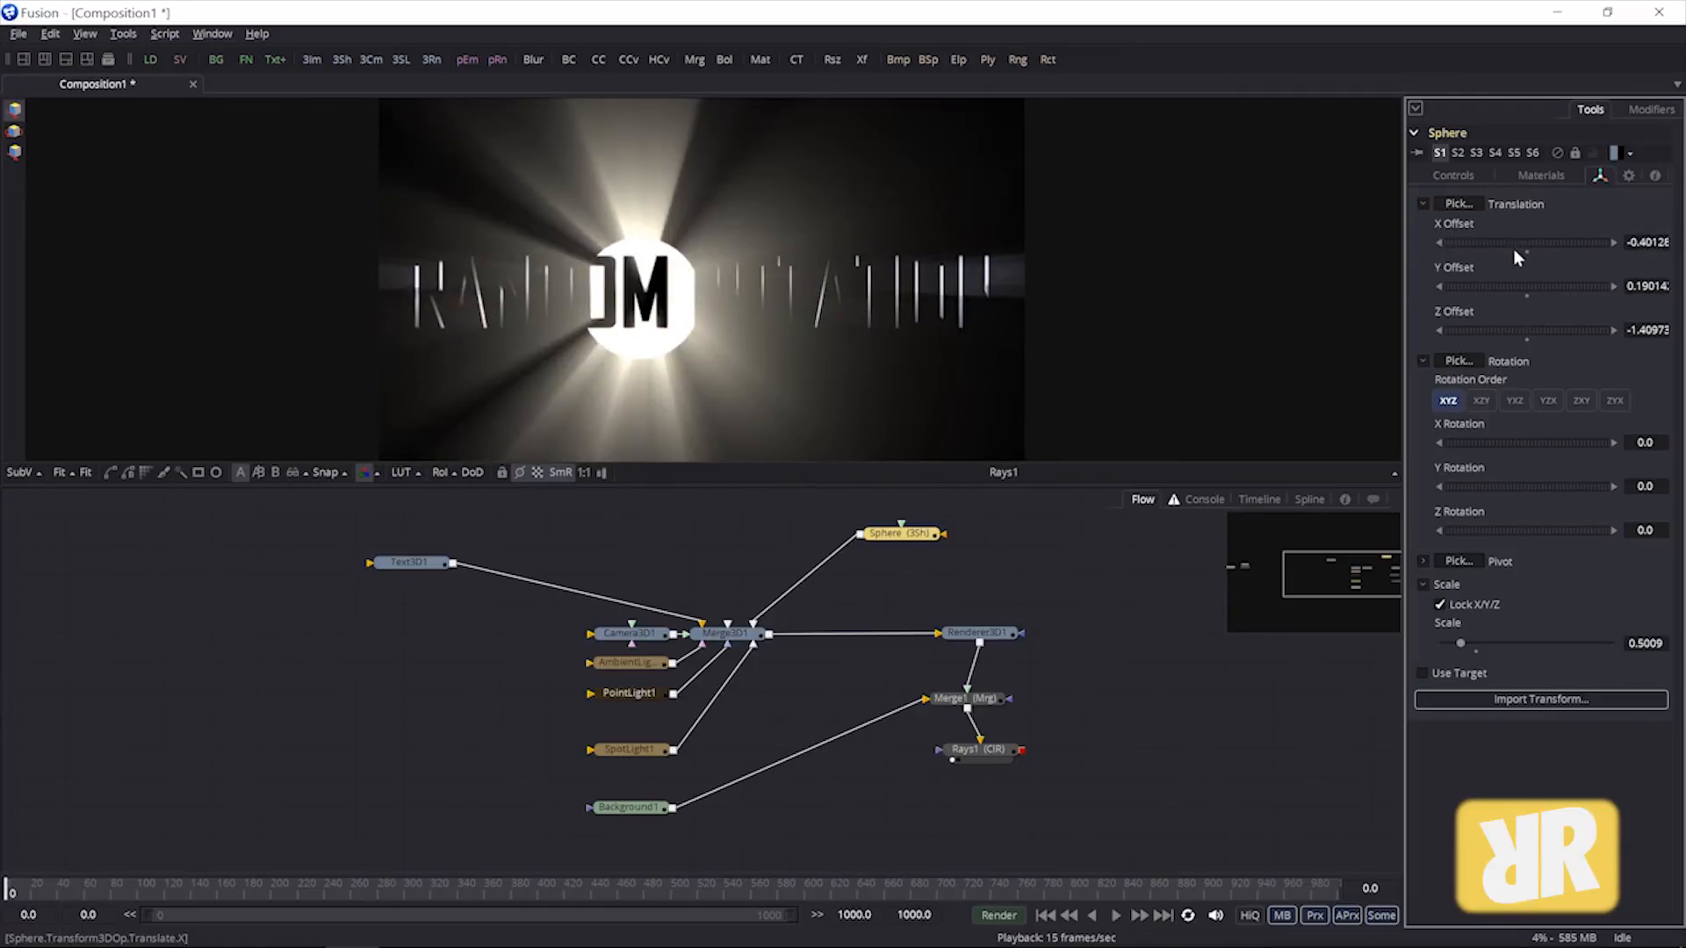
drag(1527, 242, 1613, 242)
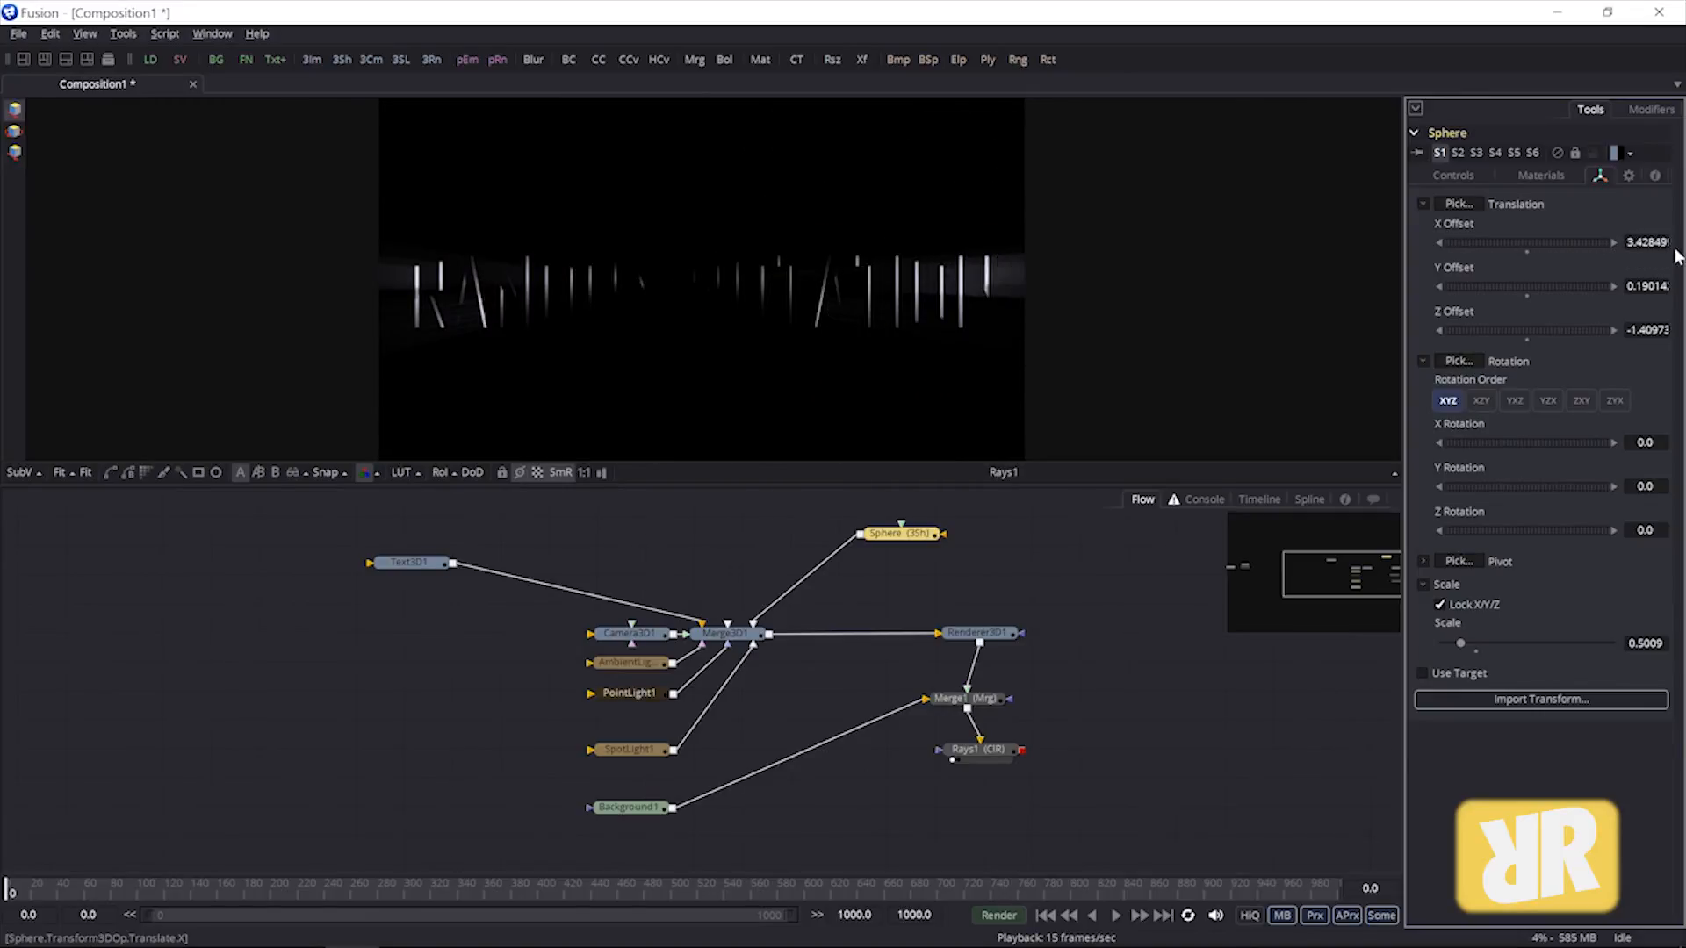